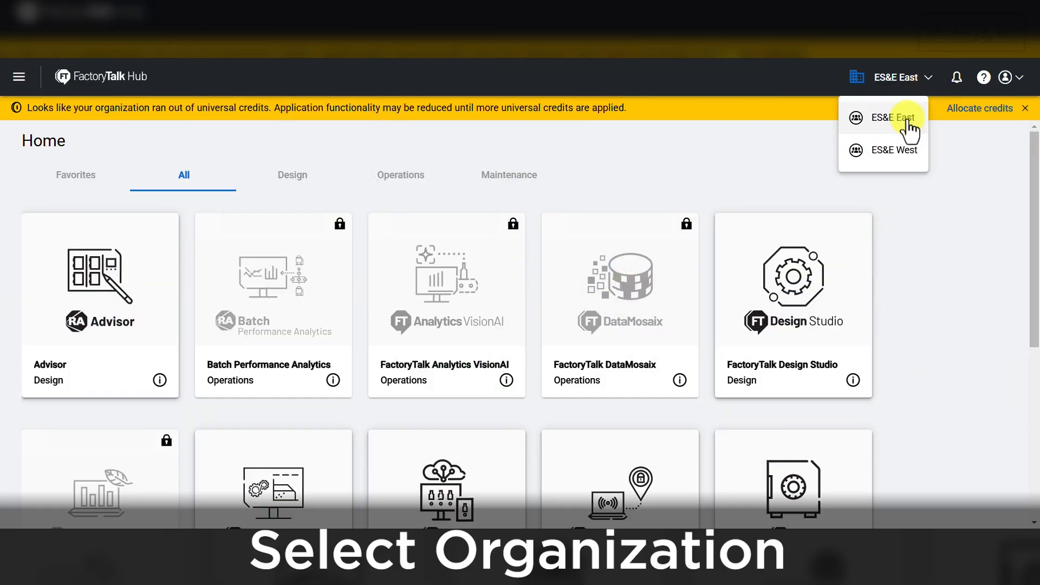
# Make ES&E East the active organization and review its entitlements list, which shows none available
pyautogui.click(892, 117)
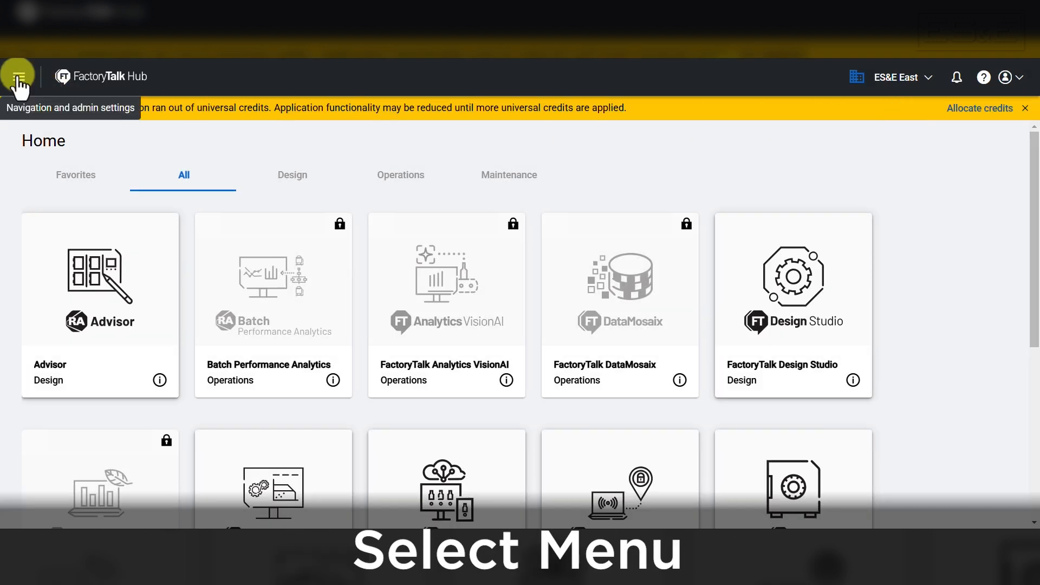
pyautogui.click(18, 76)
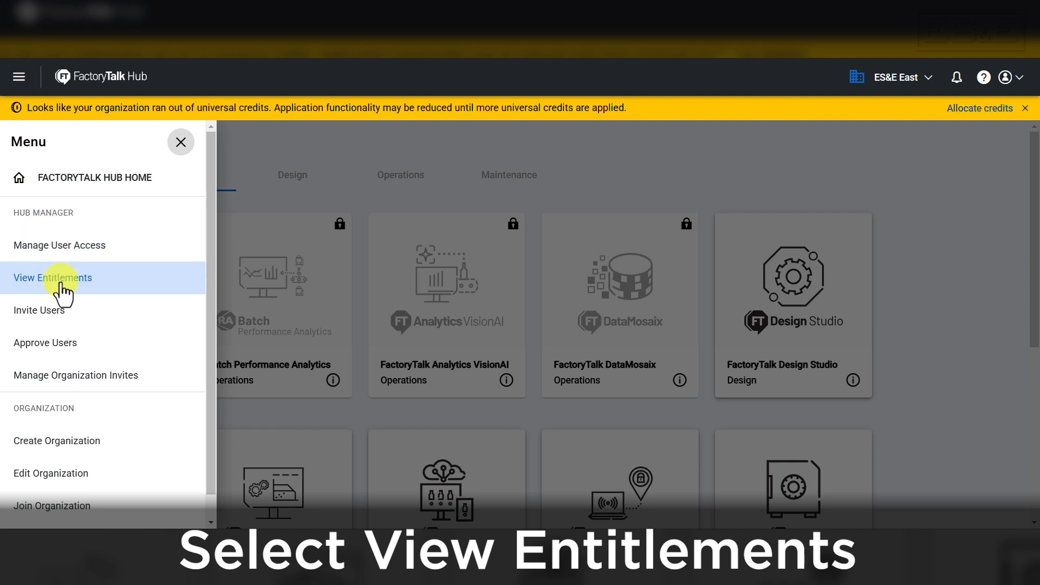
pyautogui.click(52, 279)
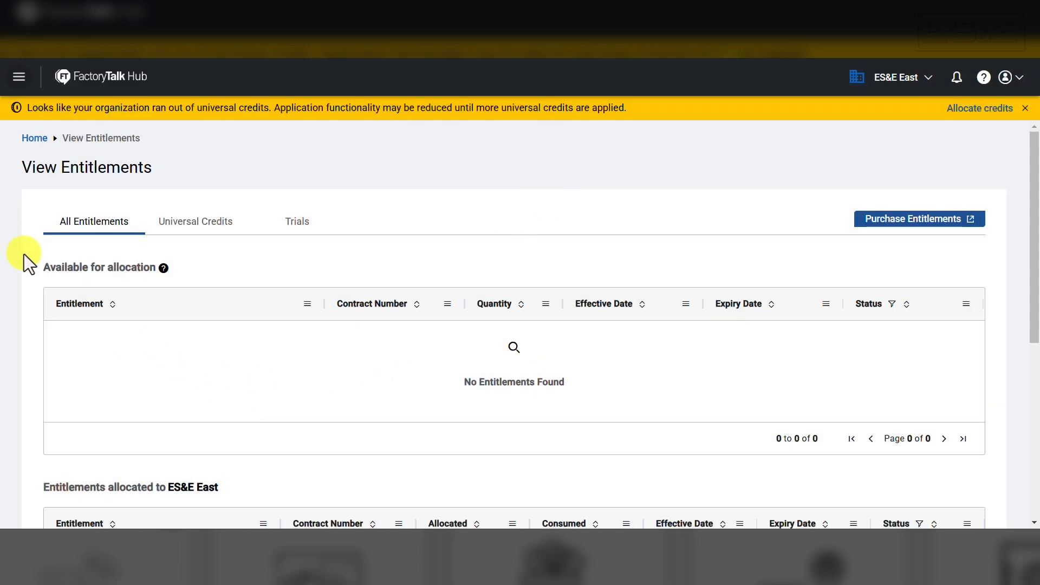
pyautogui.moveTo(989, 483)
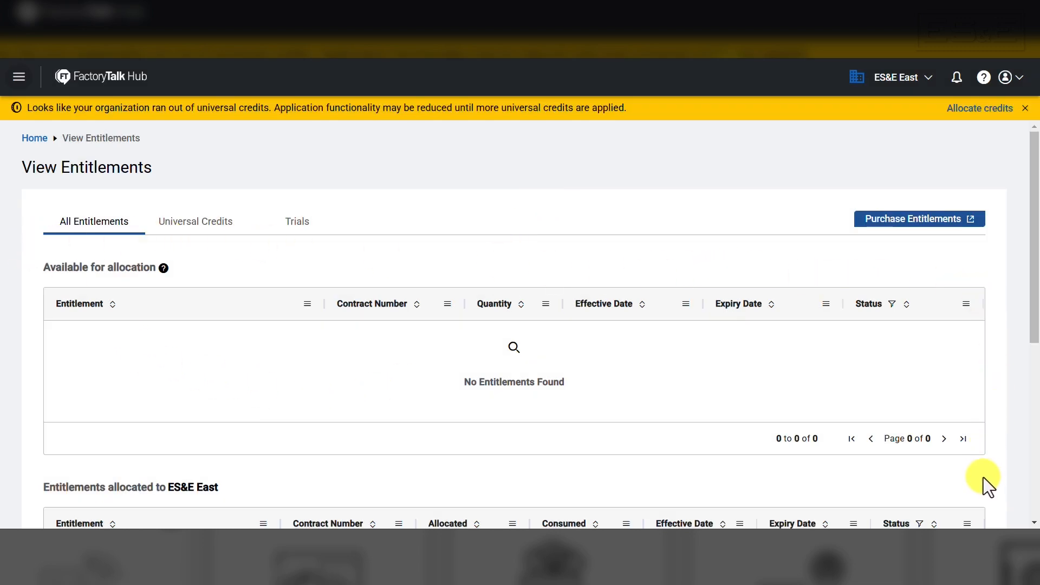
pyautogui.scroll(-3)
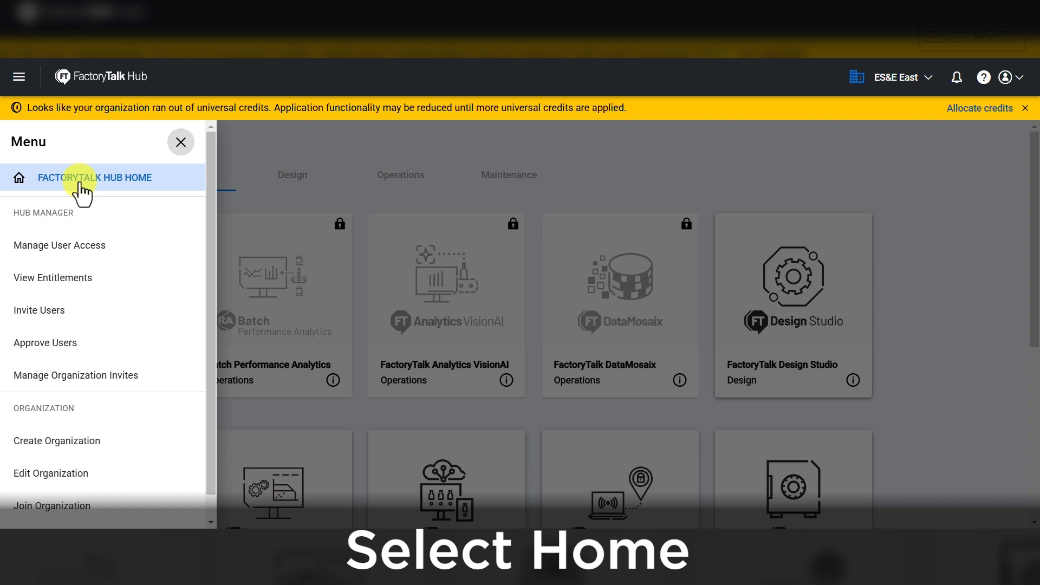
# Return to the FactoryTalk Hub home page and scroll to the Remote Access tile
pyautogui.click(94, 177)
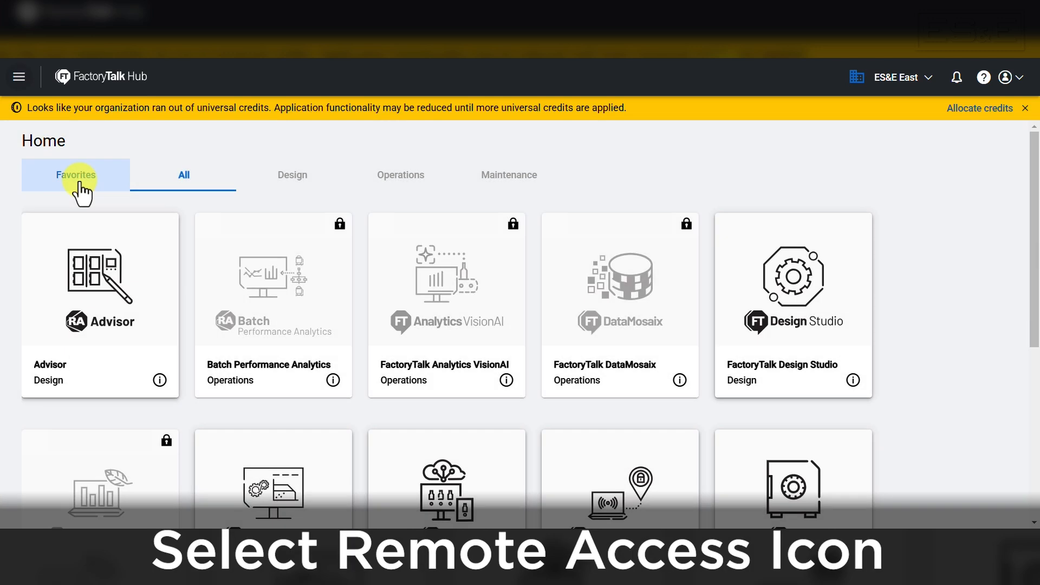
pyautogui.scroll(-3)
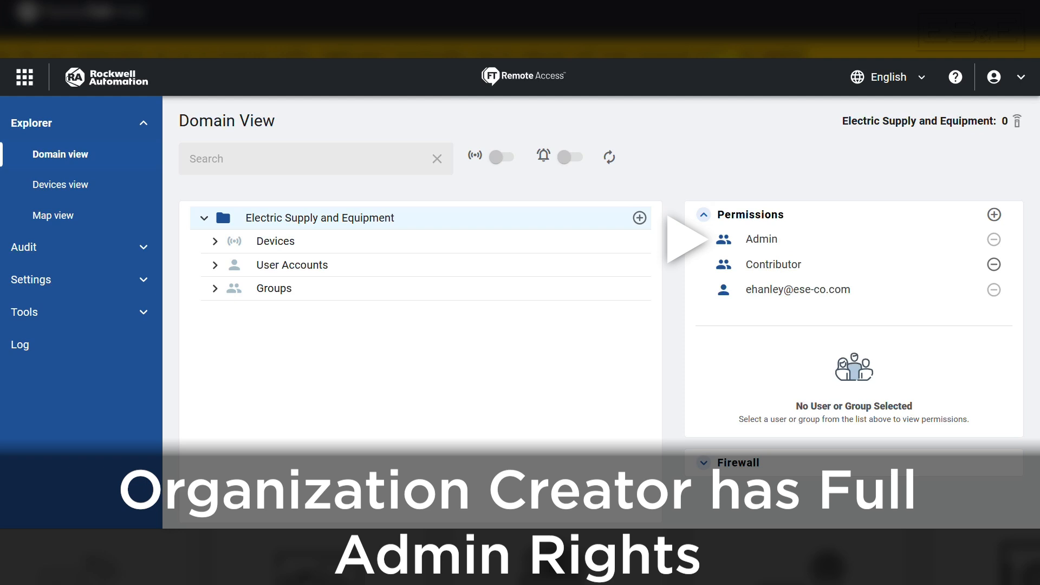
pyautogui.click(61, 184)
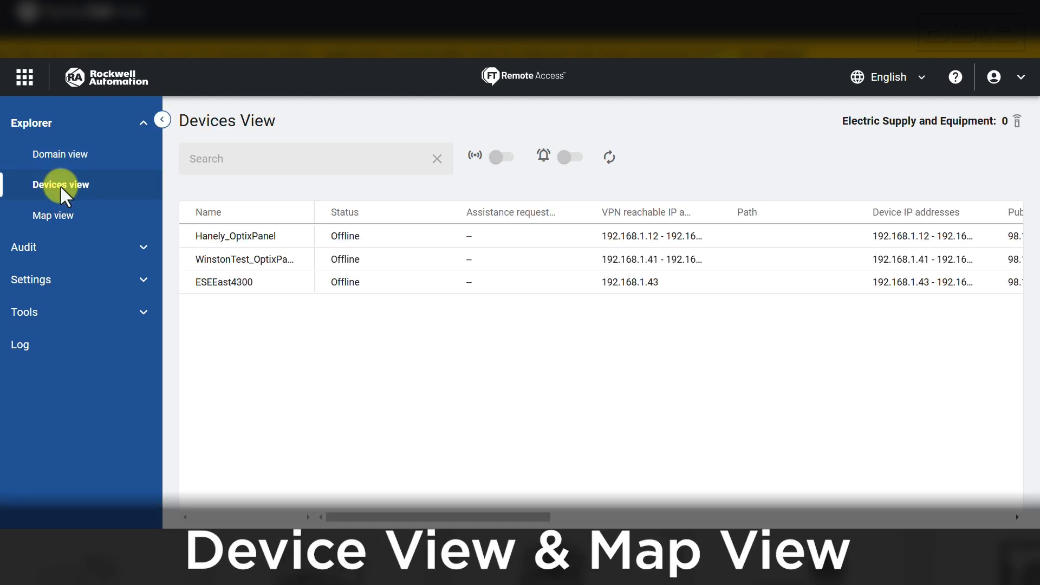
pyautogui.click(53, 215)
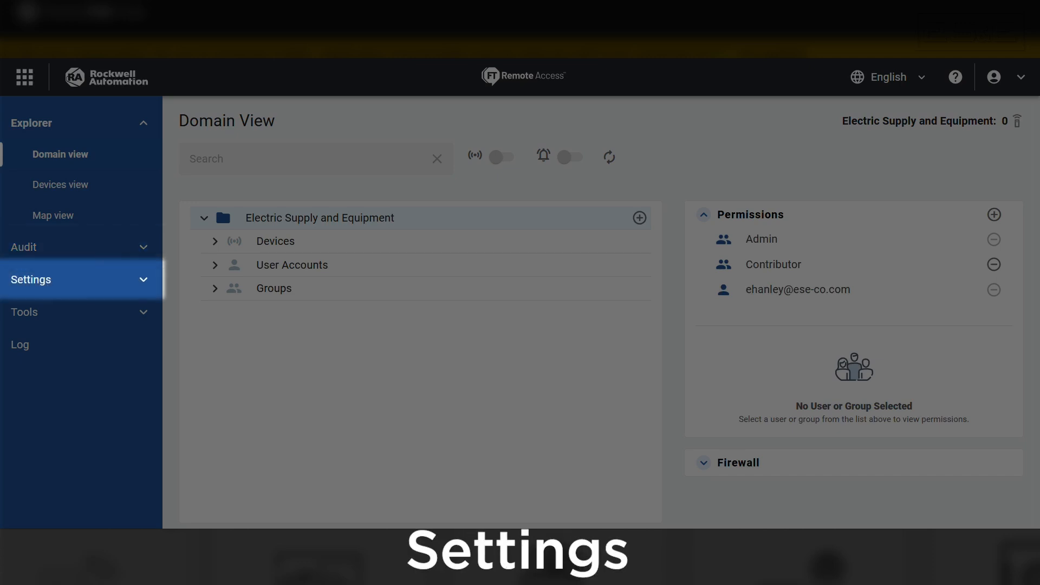
pyautogui.click(56, 186)
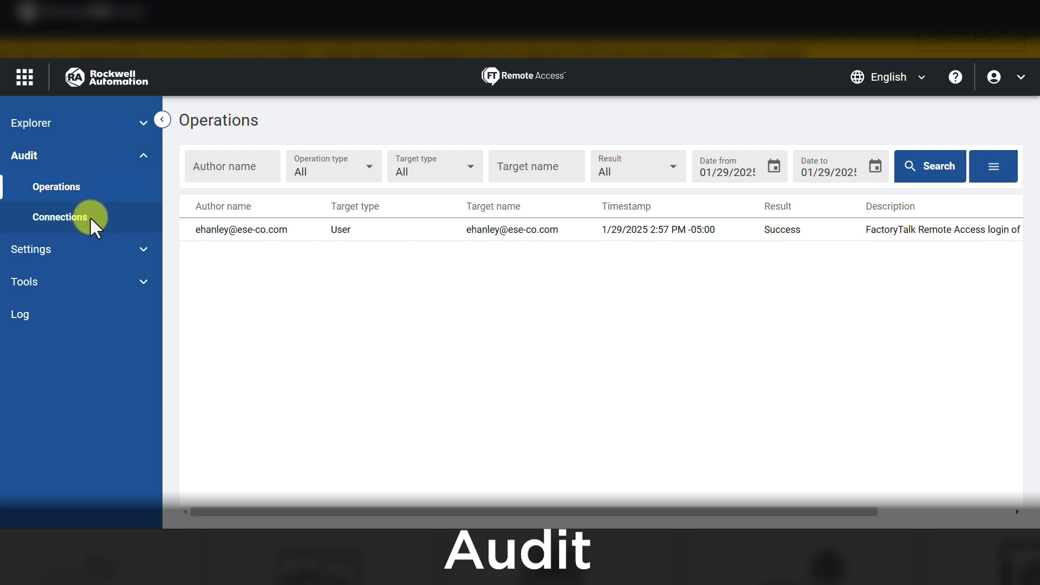
pyautogui.click(61, 216)
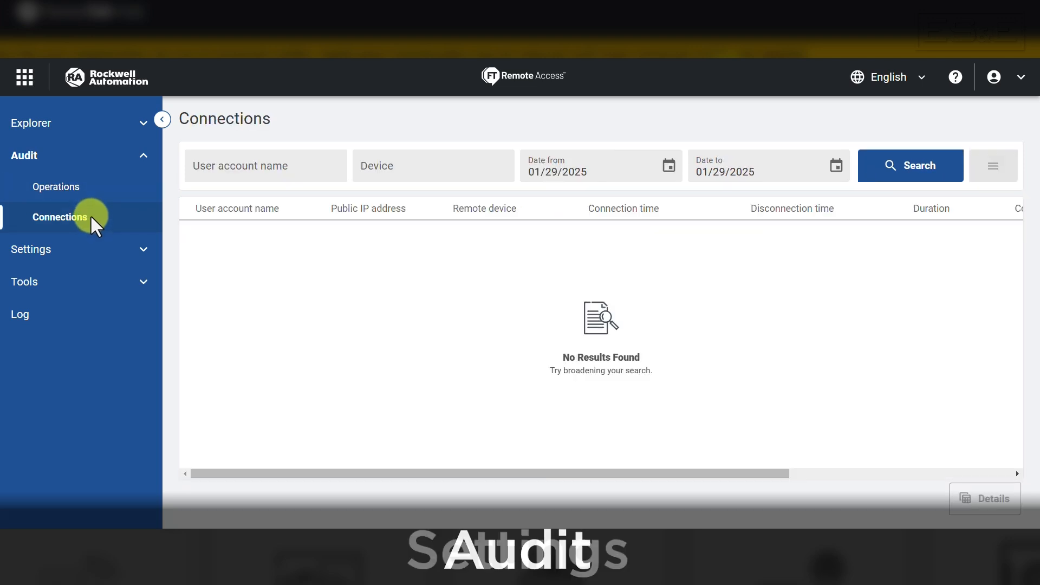
pyautogui.click(30, 188)
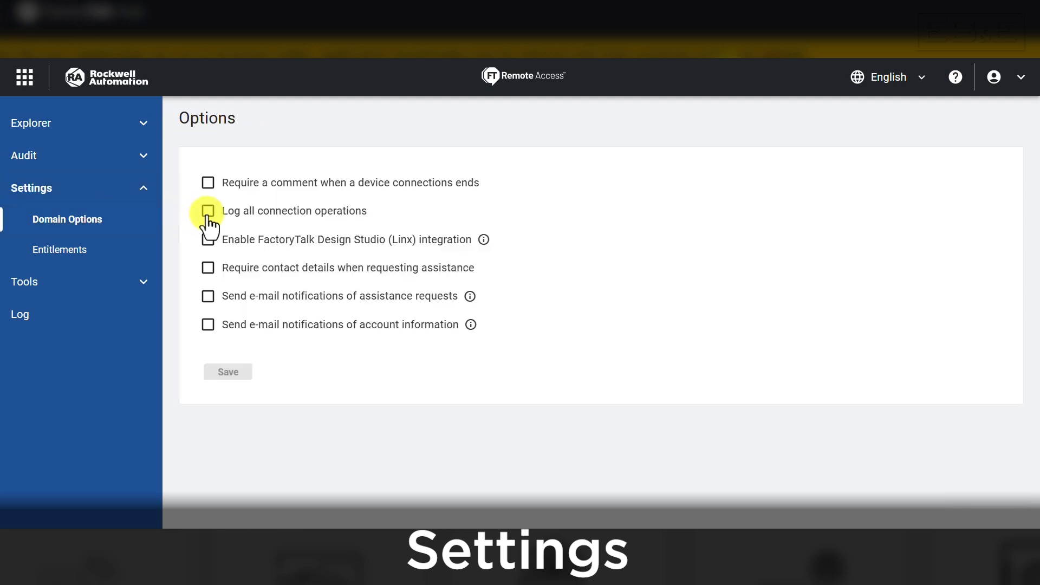
pyautogui.moveTo(394, 241)
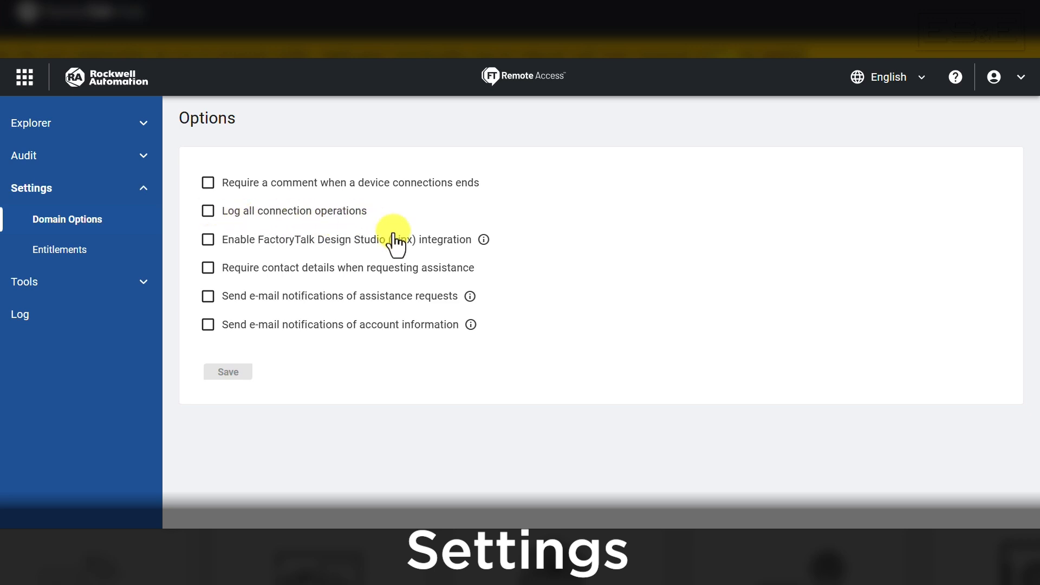
pyautogui.moveTo(421, 379)
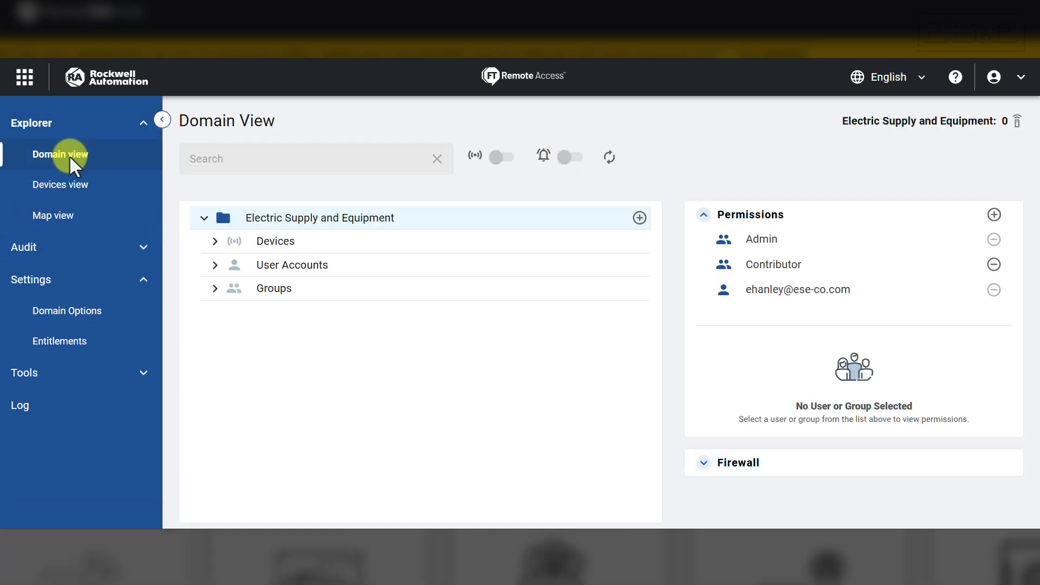
# Expand the Devices list, glance at the Add device options, then show ESEEast4300's details (offline Stratix 4300)
pyautogui.click(214, 241)
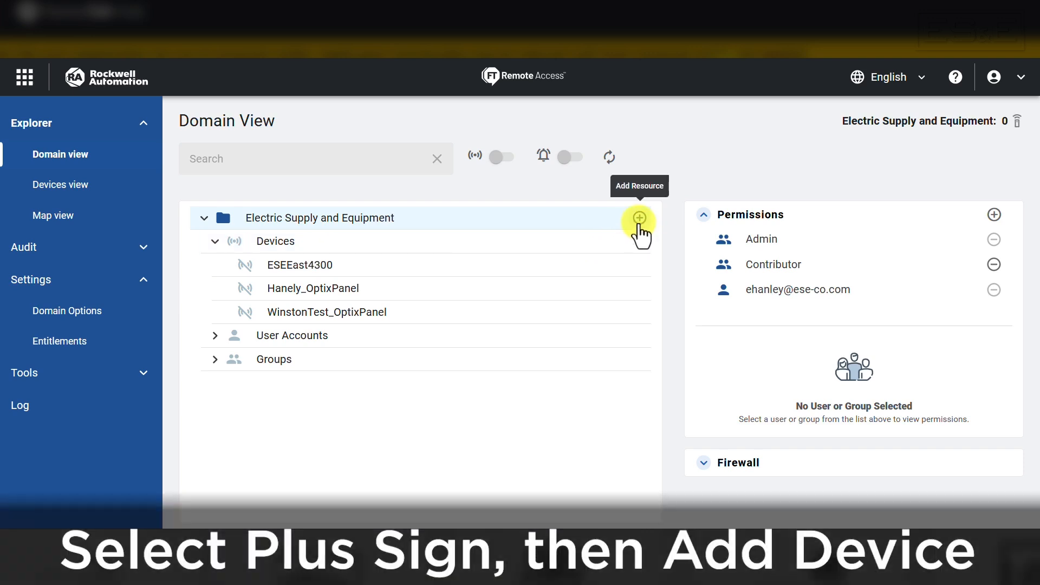
pyautogui.click(638, 218)
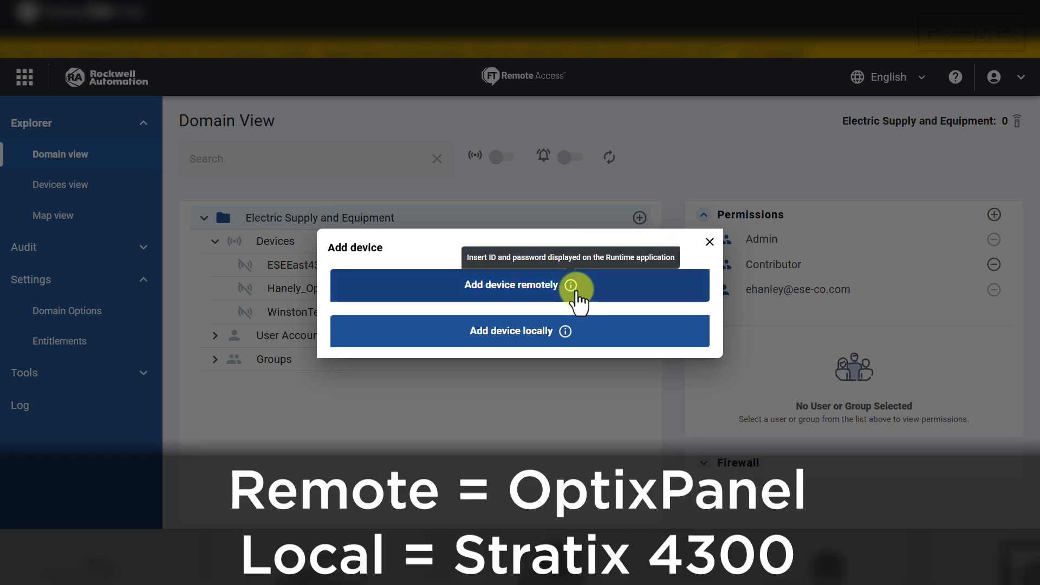
pyautogui.moveTo(566, 331)
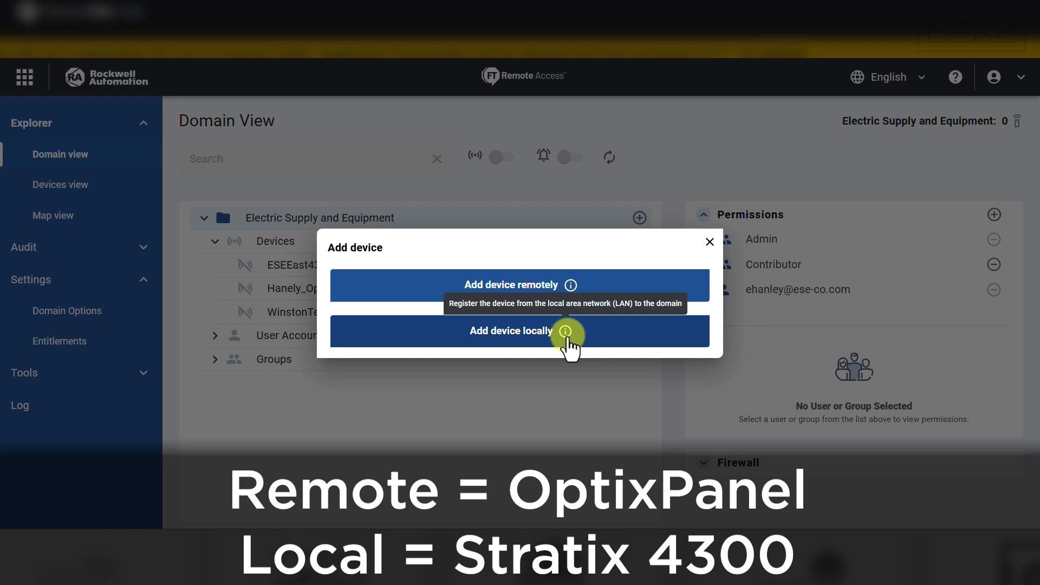
pyautogui.moveTo(734, 372)
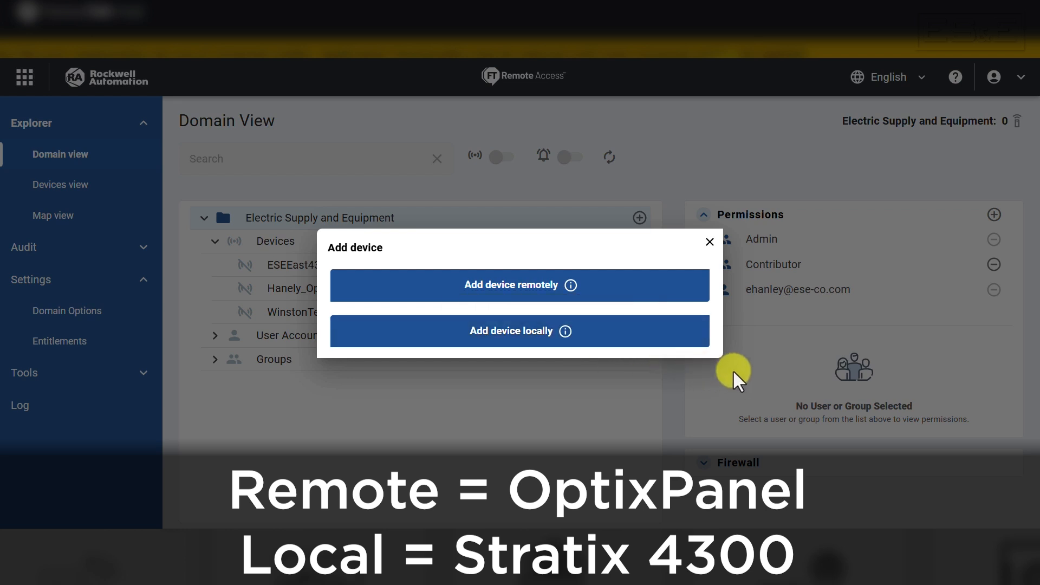
pyautogui.click(709, 241)
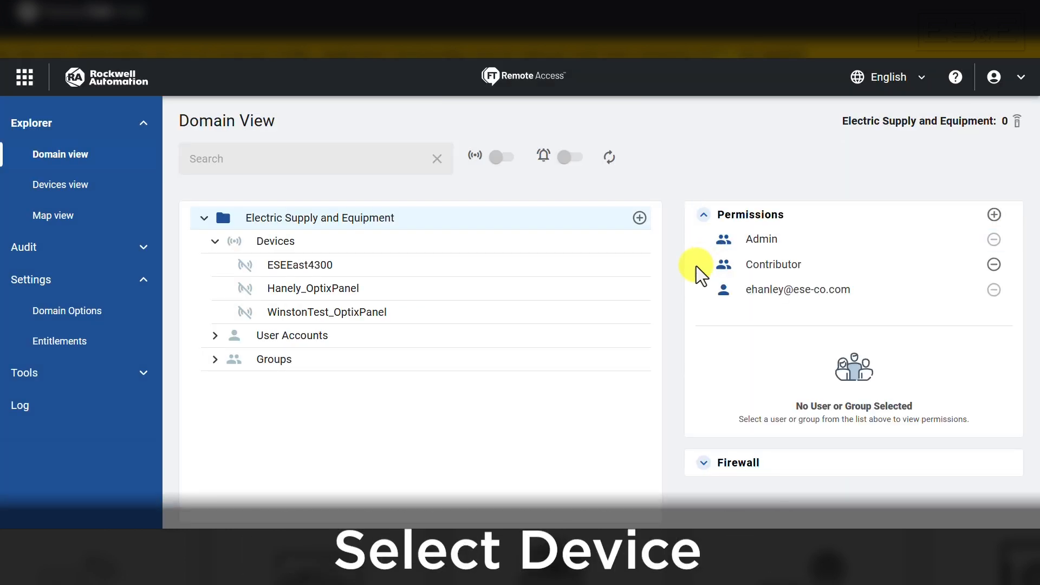
pyautogui.click(300, 265)
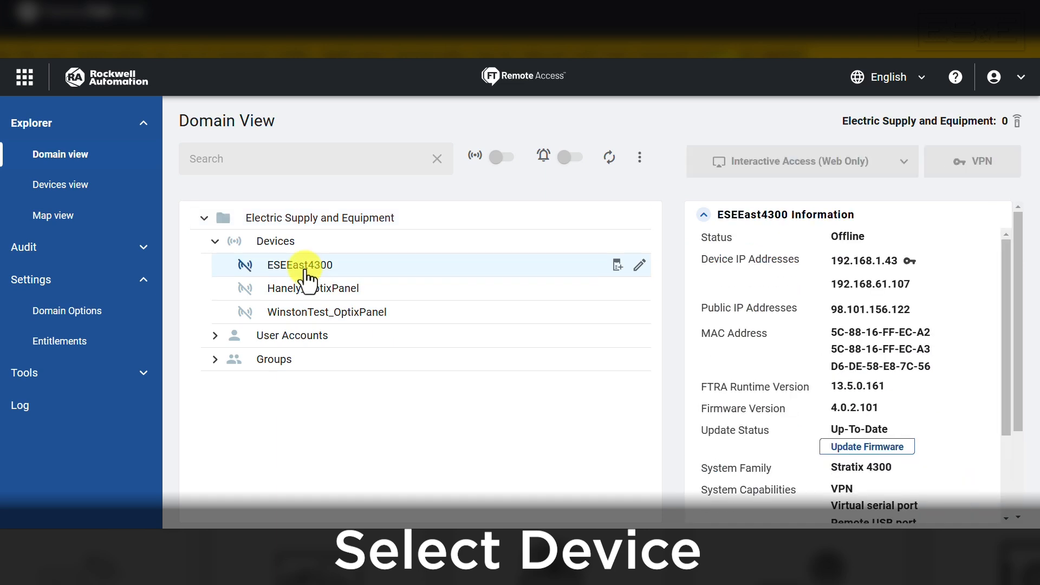